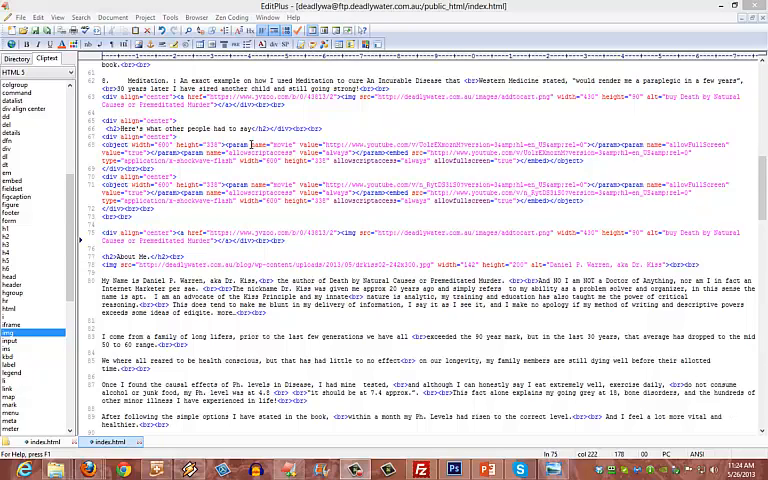
Reach the FTP Settings dialog through File > FTP > FTP Settings.
{"action": "left_click", "coordinate": [24, 16]}
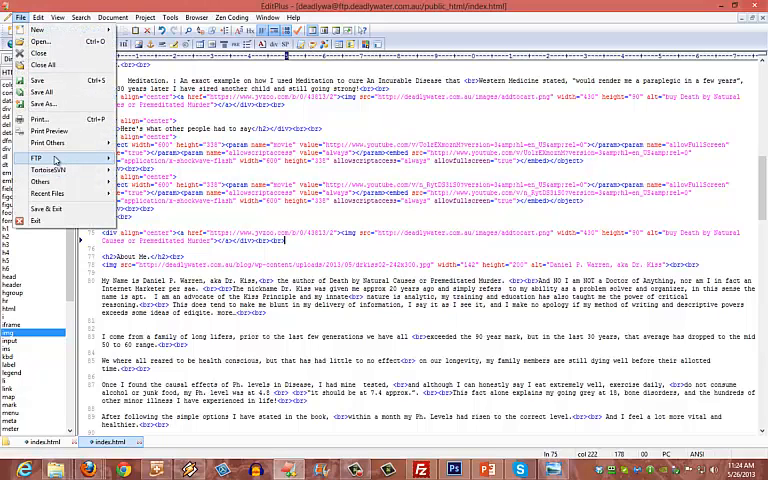
{"action": "left_click", "coordinate": [36, 156]}
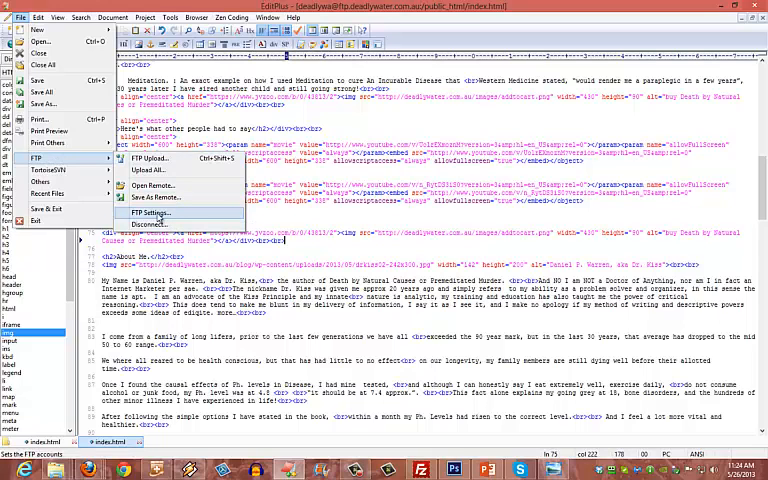
{"action": "left_click", "coordinate": [148, 212]}
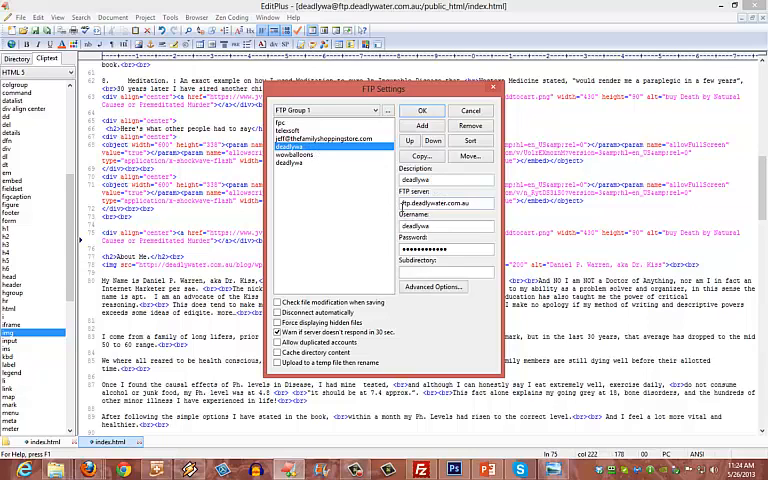
Select the deadlywater server account and accept the FTP settings with OK.
{"action": "left_click", "coordinate": [444, 224]}
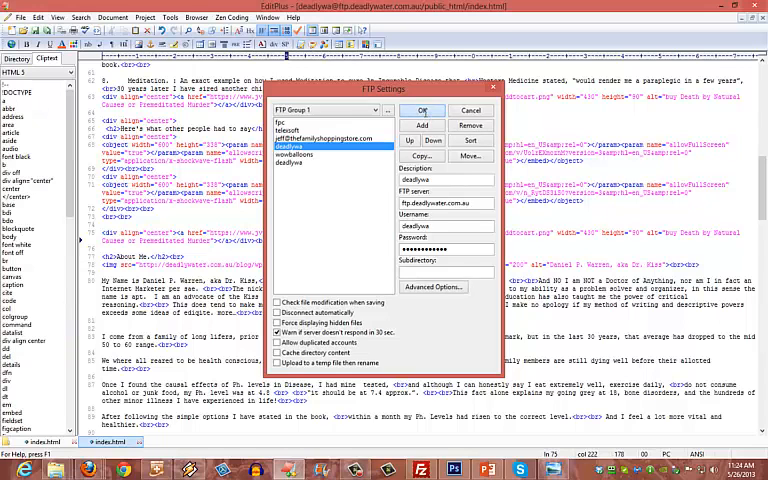
{"action": "left_click", "coordinate": [422, 110]}
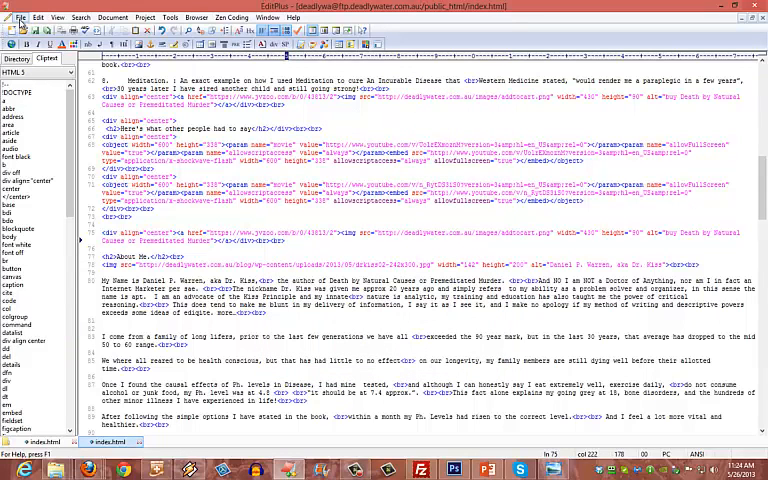
Bring up the Open Remote File dialog via File > FTP > Open Remote.
{"action": "left_click", "coordinate": [38, 16]}
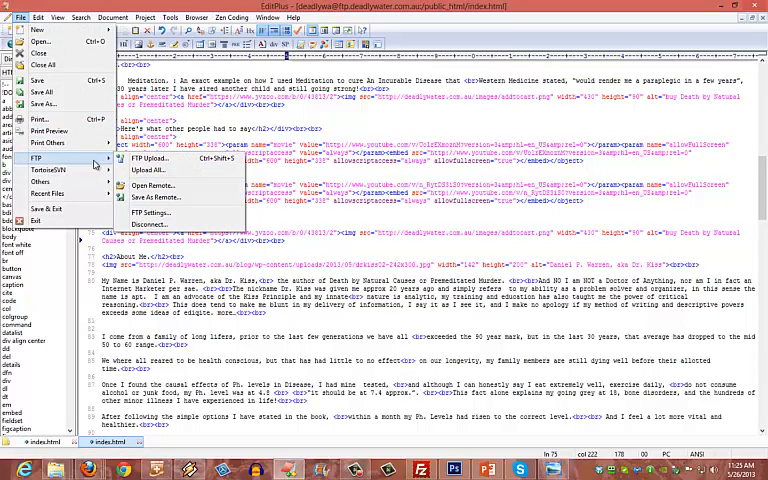
{"action": "left_click", "coordinate": [150, 184]}
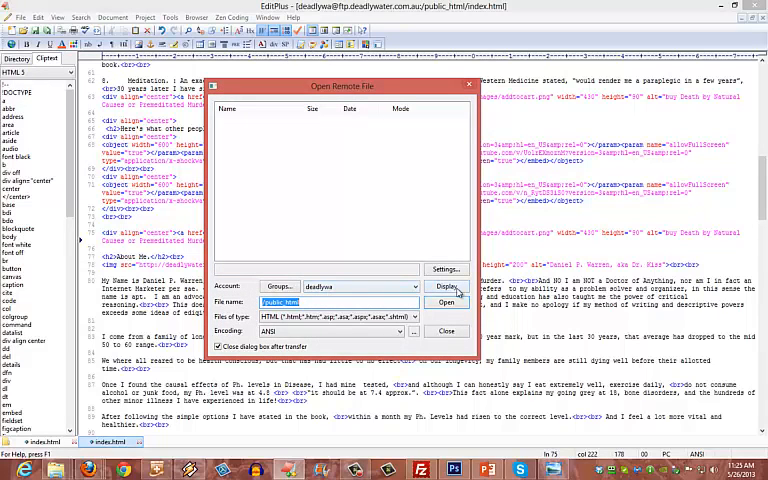
Load the public_html listing, dismiss the failed delete error, and open index.html from the server.
{"action": "left_click", "coordinate": [446, 288]}
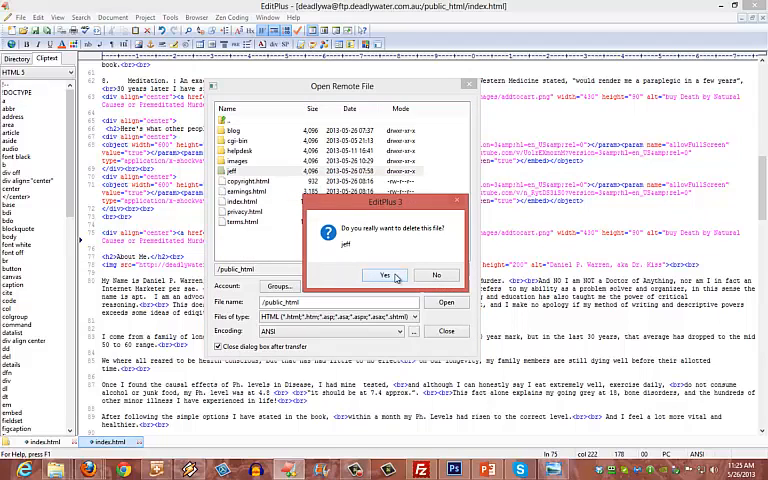
{"action": "left_click", "coordinate": [384, 276]}
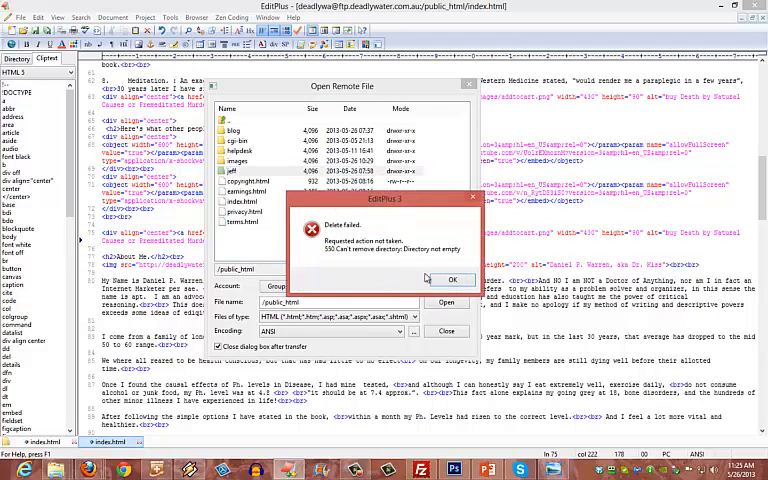
{"action": "left_click", "coordinate": [452, 280]}
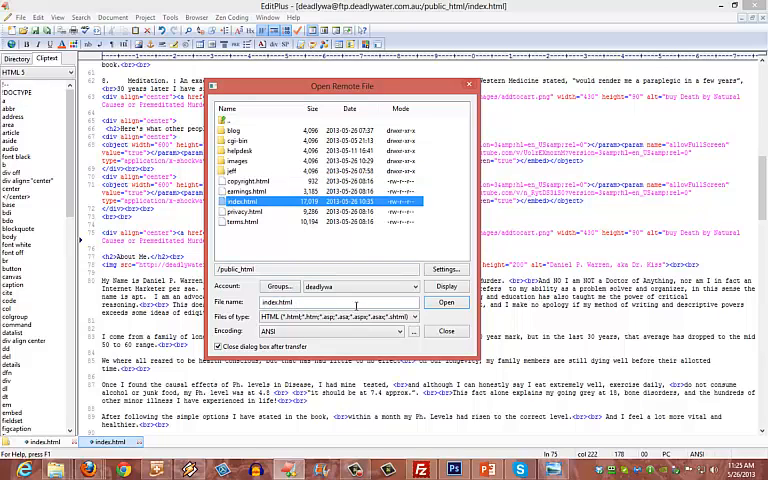
{"action": "left_click", "coordinate": [446, 302]}
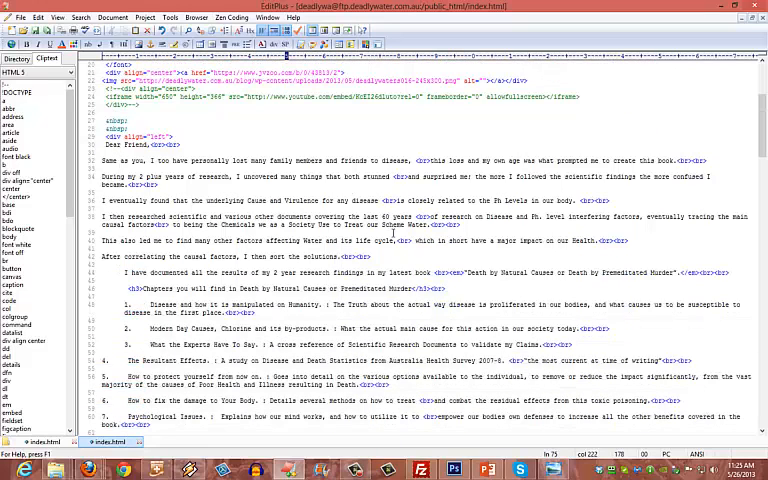
{"action": "scroll", "scroll_direction": "down", "scroll_amount": 3}
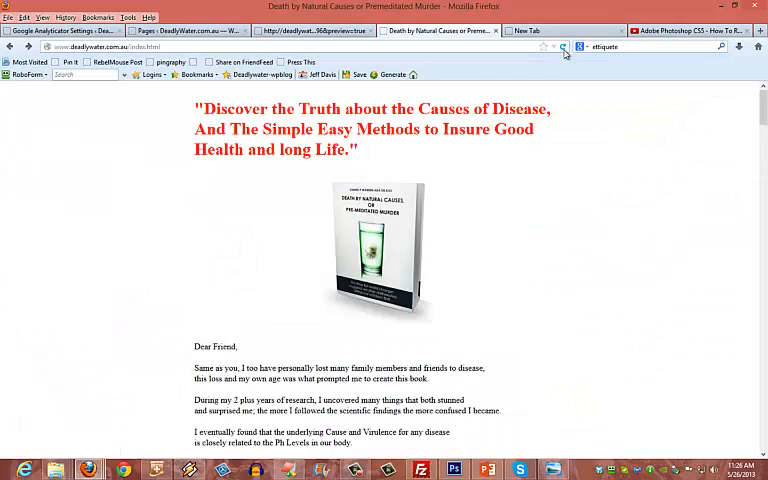
{"action": "mouse_move", "coordinate": [564, 48]}
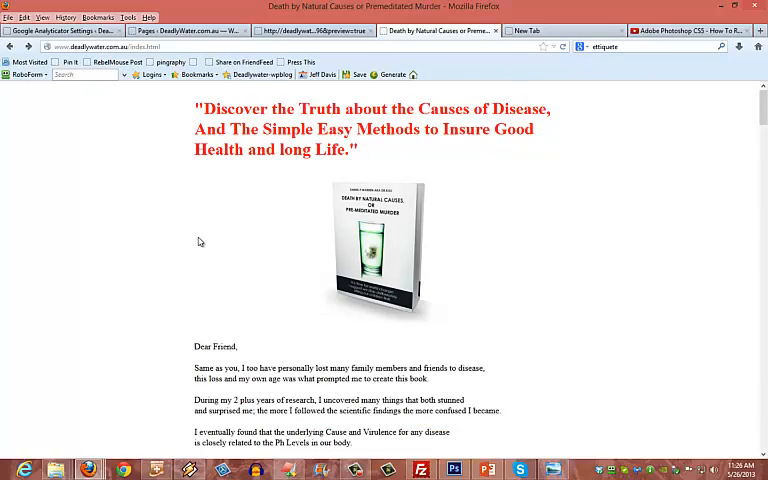
Scroll the live sales page from the red headline down to the About Me section.
{"action": "scroll", "scroll_direction": "down", "scroll_amount": 3}
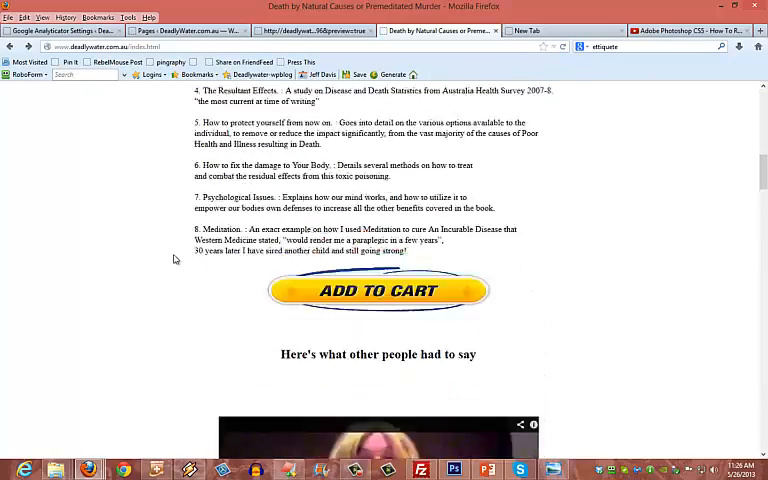
{"action": "scroll", "scroll_direction": "down", "scroll_amount": 3}
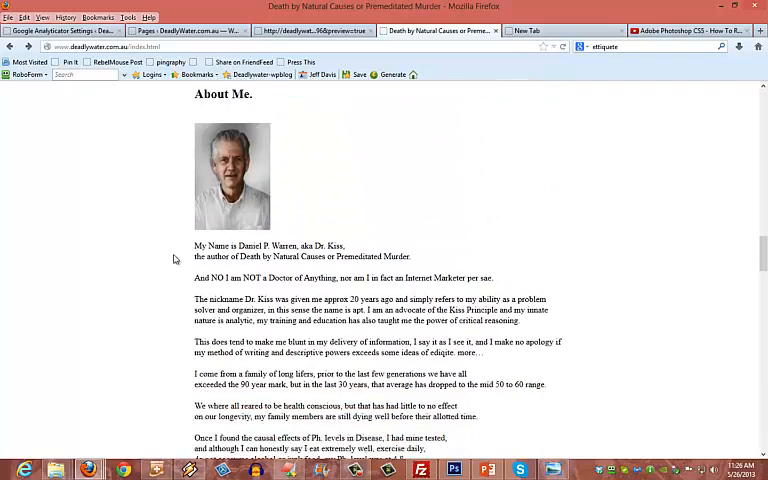